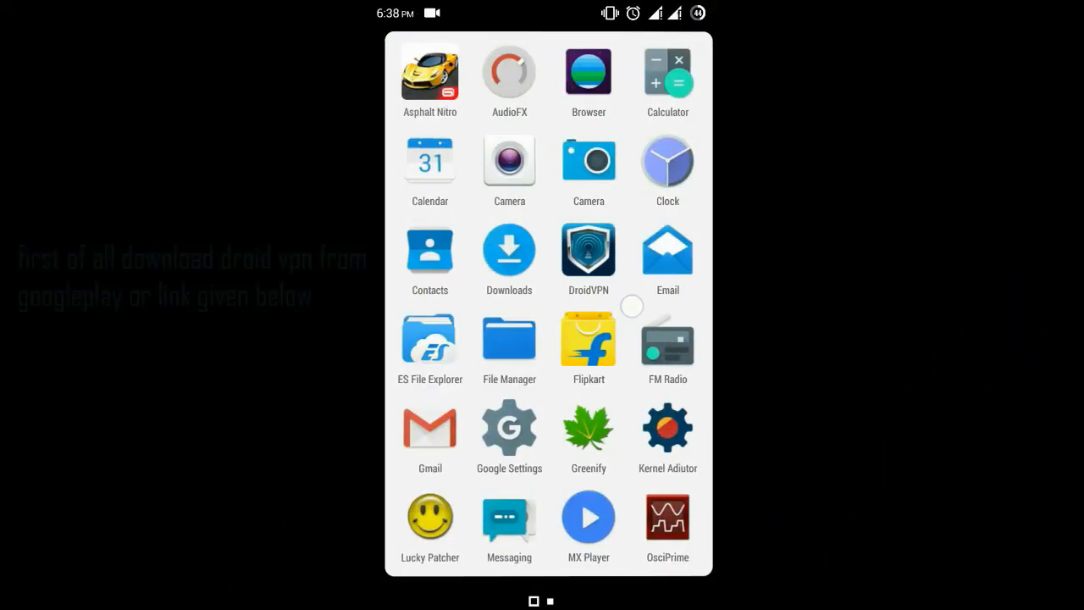
Step: Launch DroidVPN and log in to the account
left_click(589, 251)
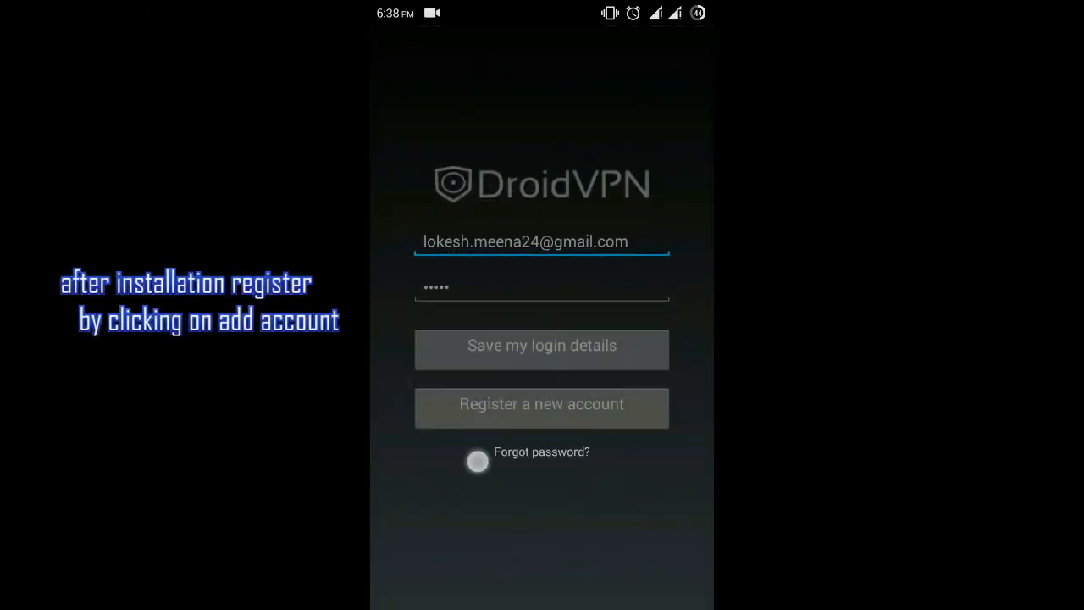
left_click(542, 403)
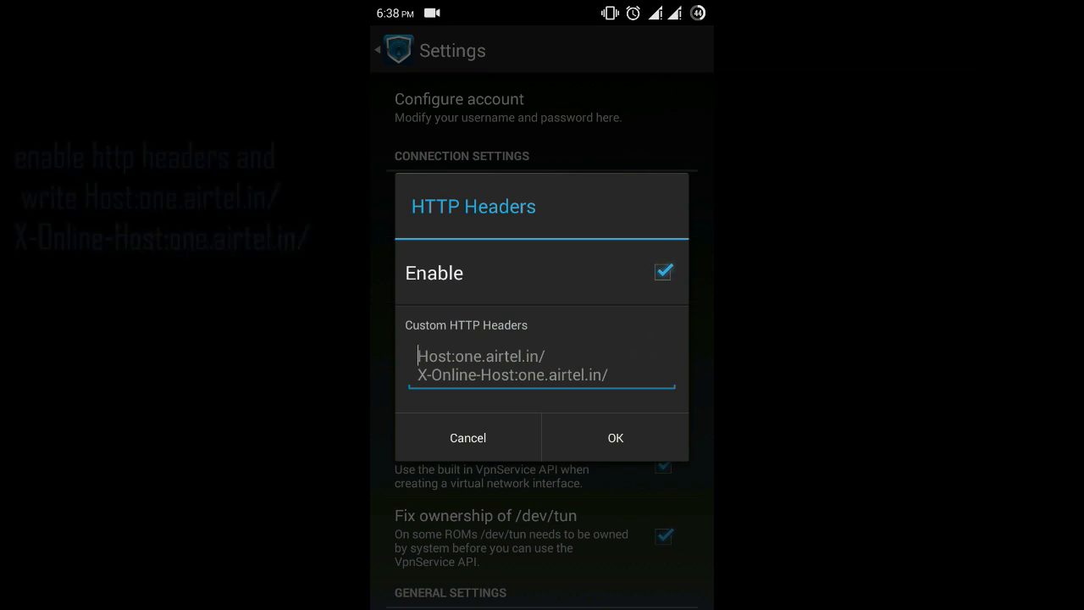
Step: Save the custom HTTP headers and pull down the notification shade
left_click(615, 437)
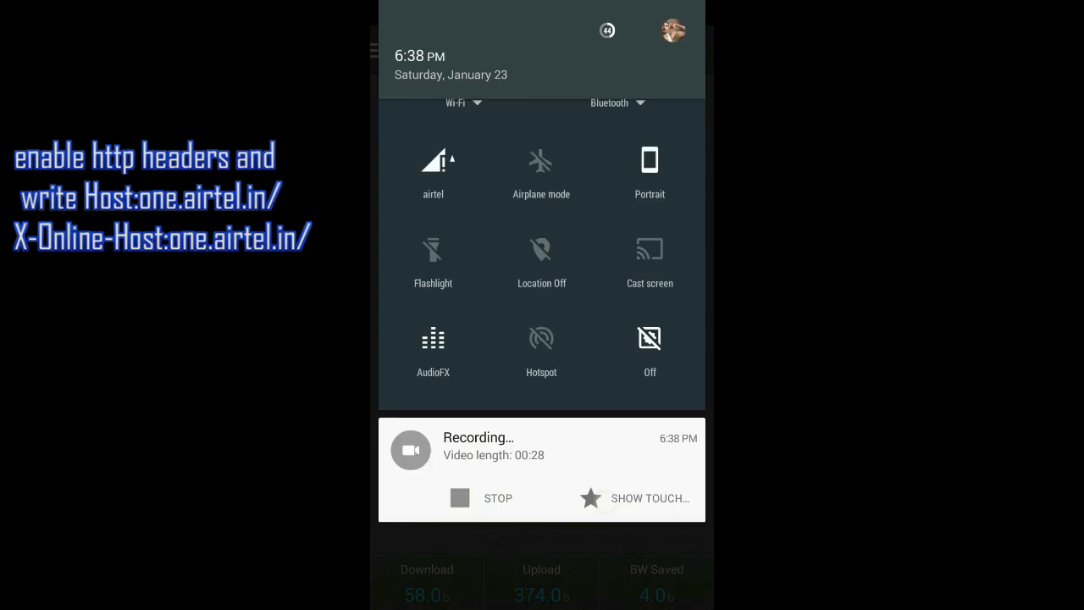
left_click(434, 161)
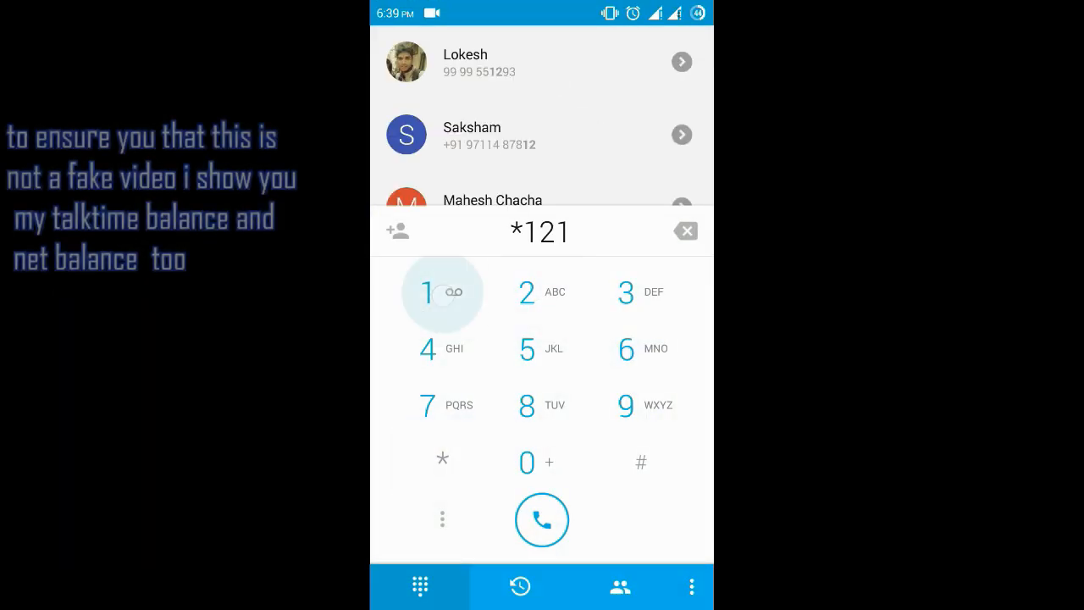
Step: Dial *121 and request Balance from the USSD menu
left_click(685, 230)
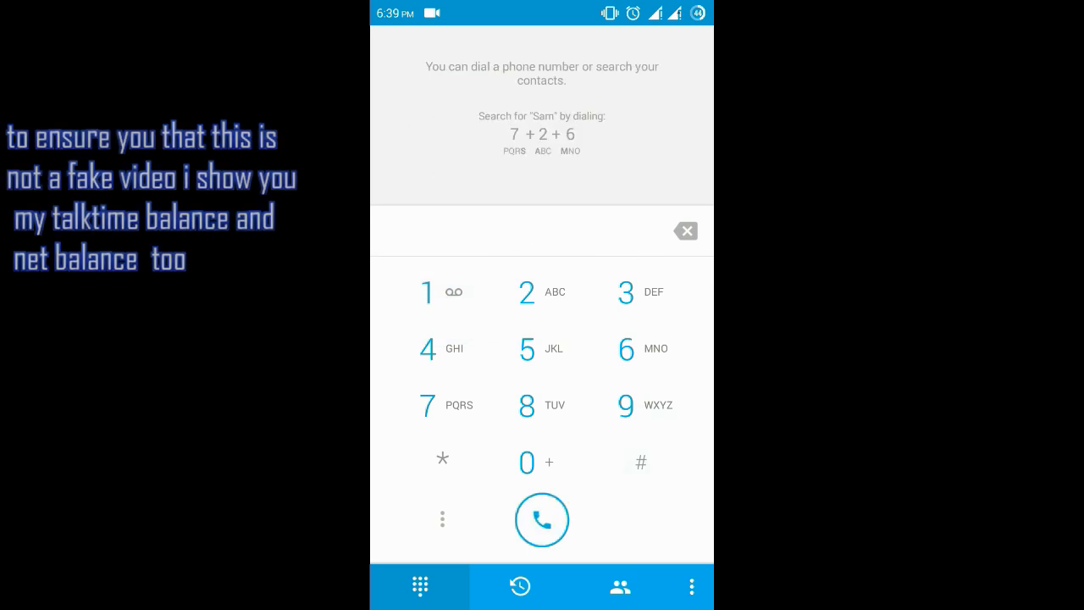
left_click(542, 518)
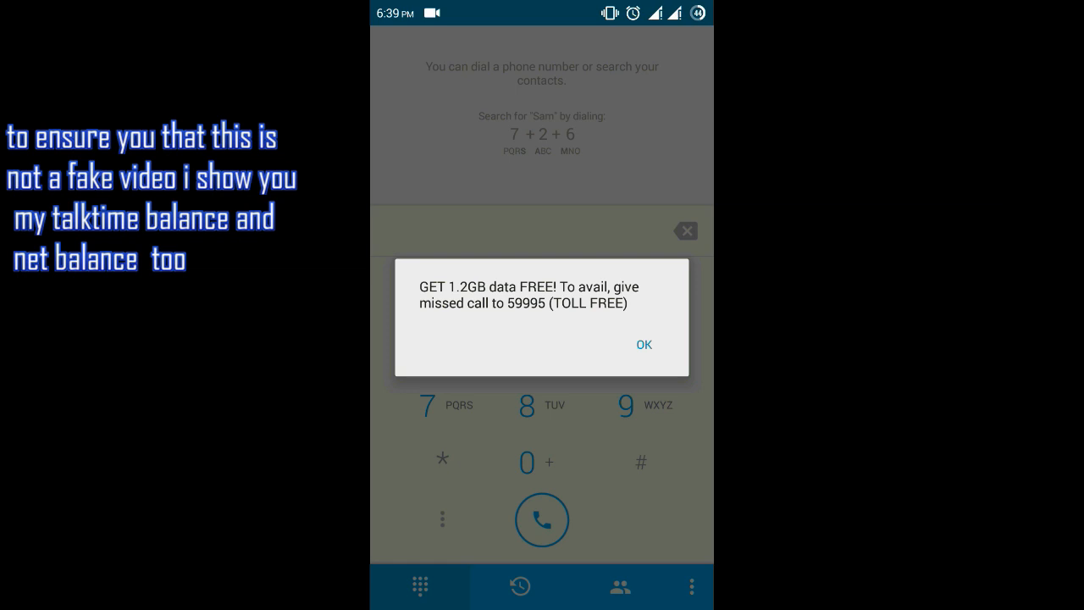
left_click(643, 343)
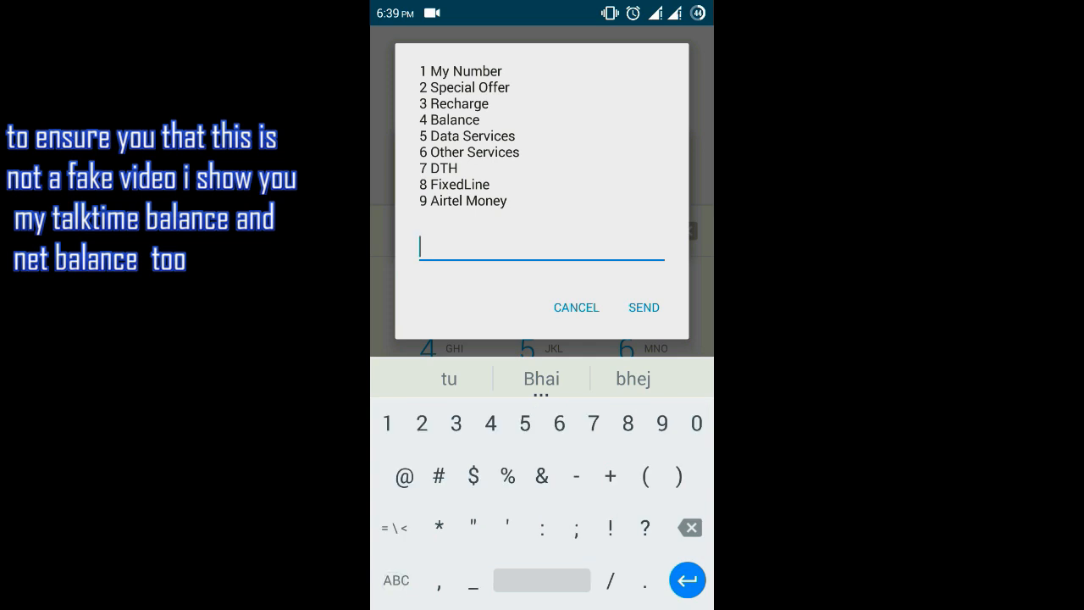
left_click(643, 308)
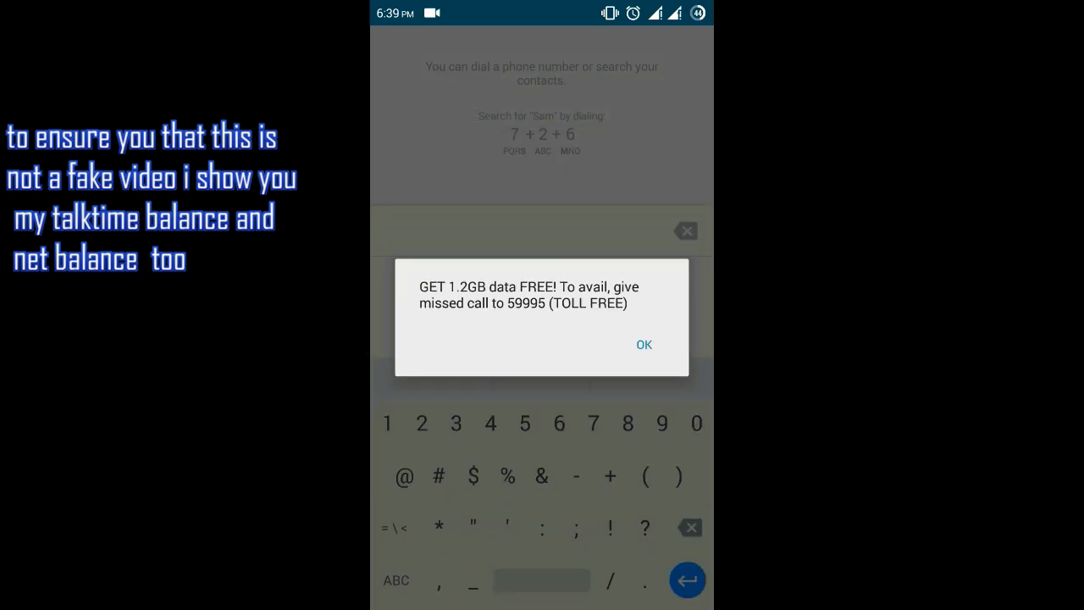
Step: Read the Rs.0.01 talktime balance and dismiss the offer and balance pop-ups
left_click(643, 343)
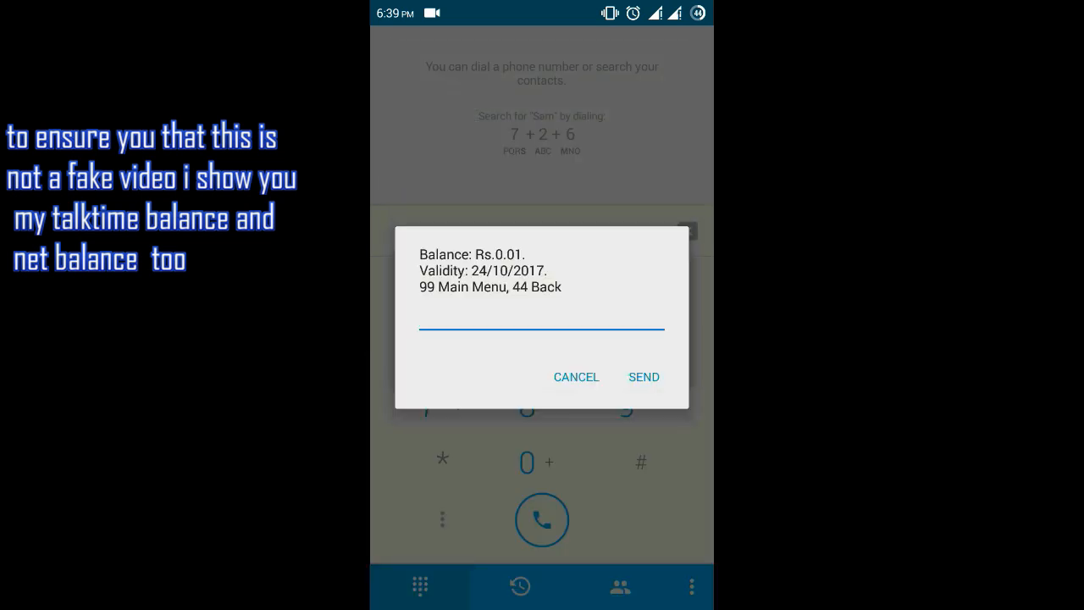
left_click(644, 376)
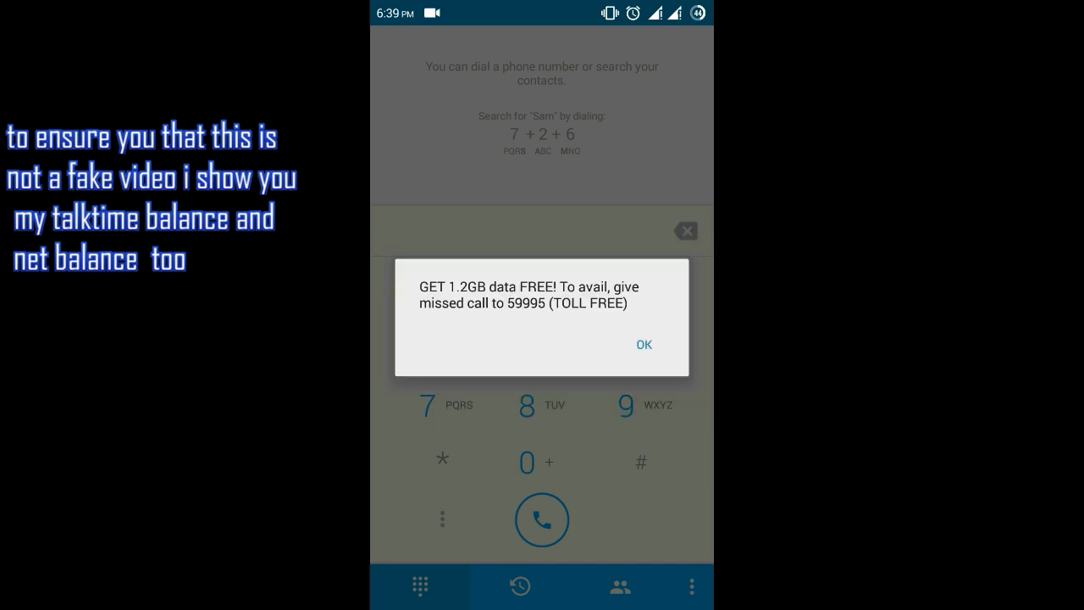
left_click(644, 343)
type("*123*1")
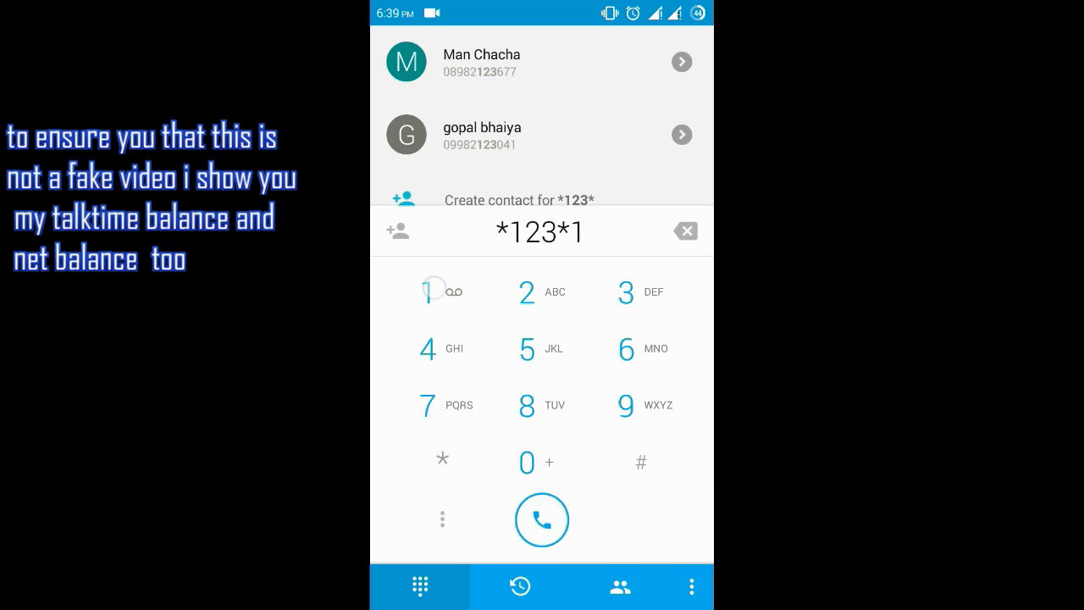
Step: Dial *123*1 and dismiss the 0 MB 2G internet balance message
left_click(684, 230)
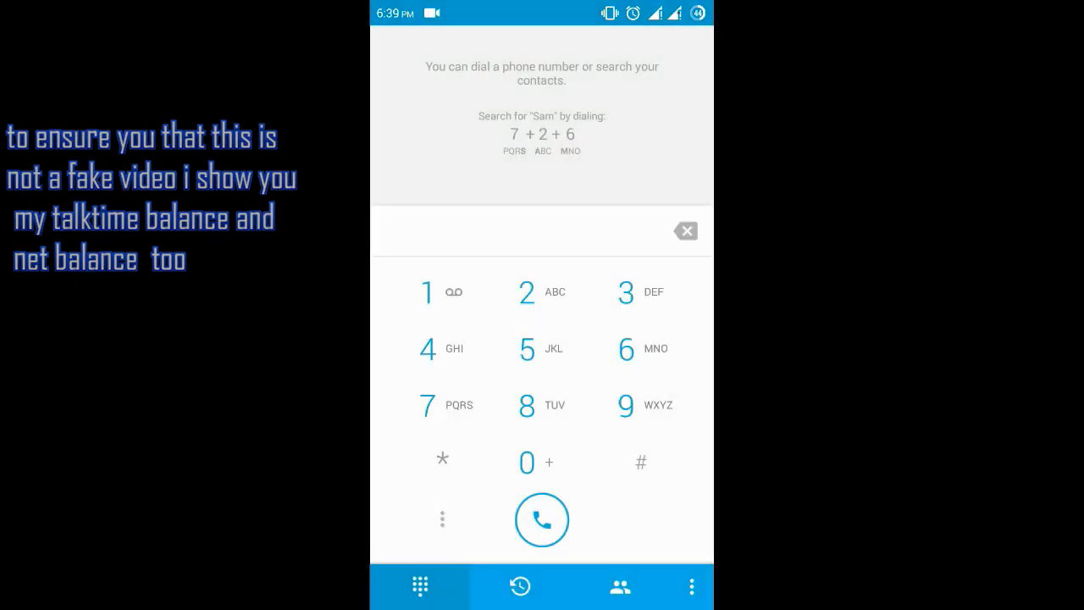
left_click(542, 518)
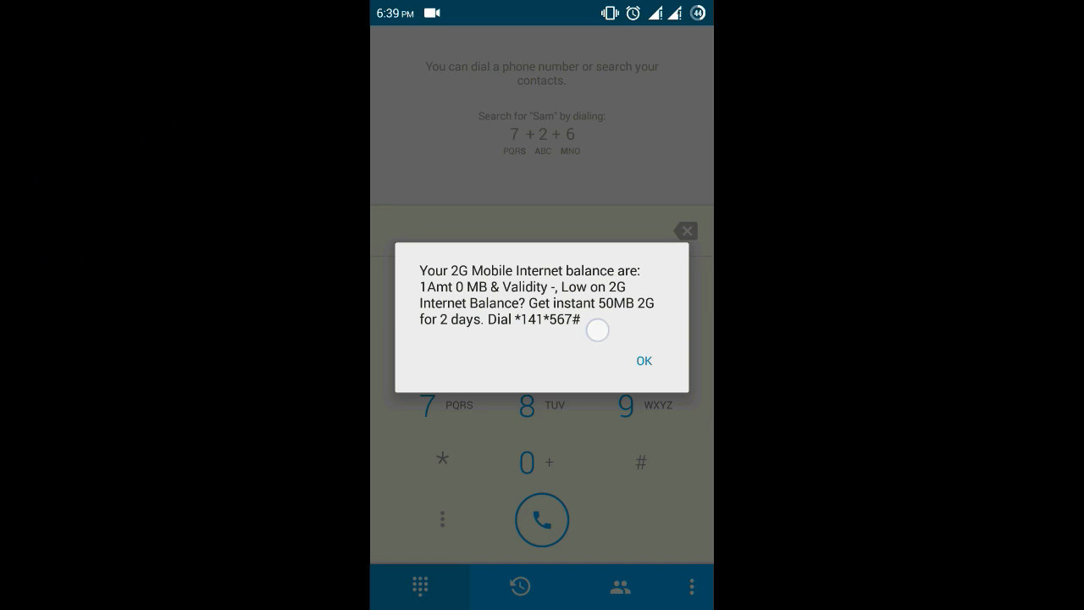
left_click(644, 359)
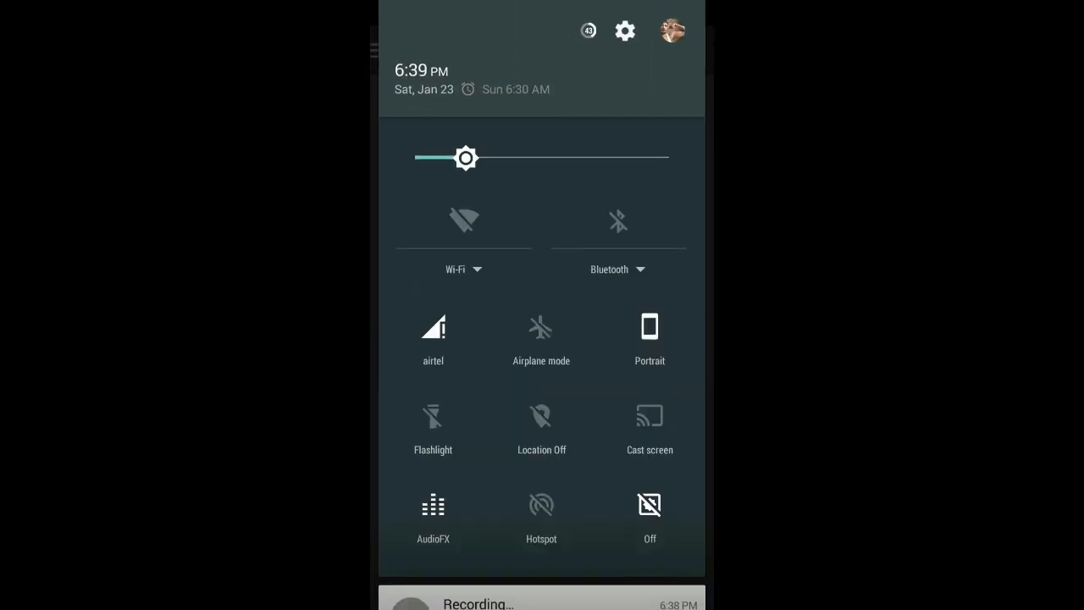
Step: Check cellular data usage (1.67 MB) in quick settings and close the panel
left_click(434, 338)
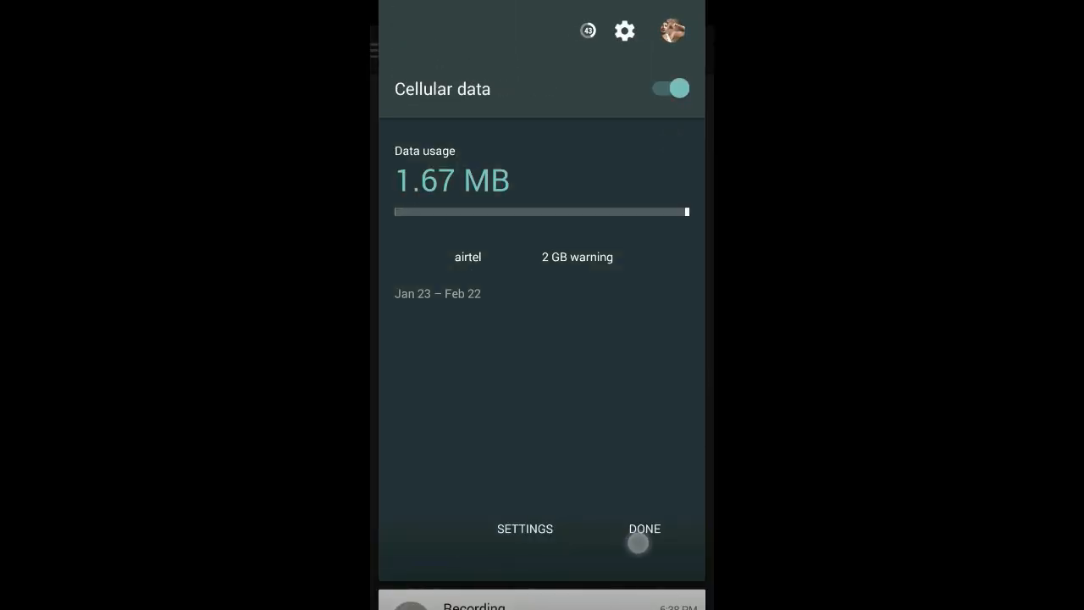
left_click(643, 529)
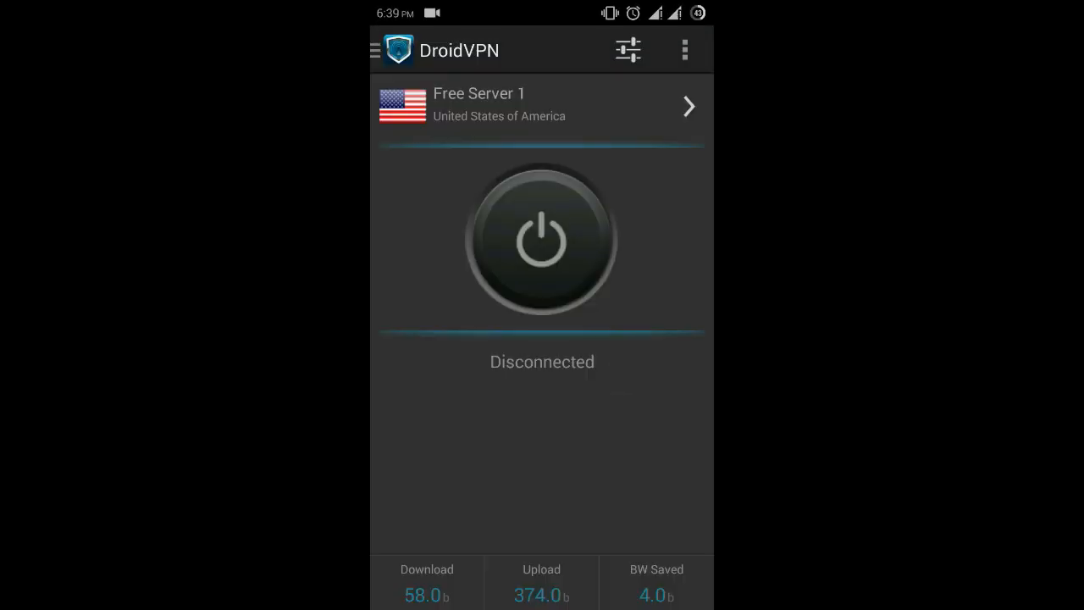
Step: Choose Free Server 2 from the server list and start connecting
left_click(542, 239)
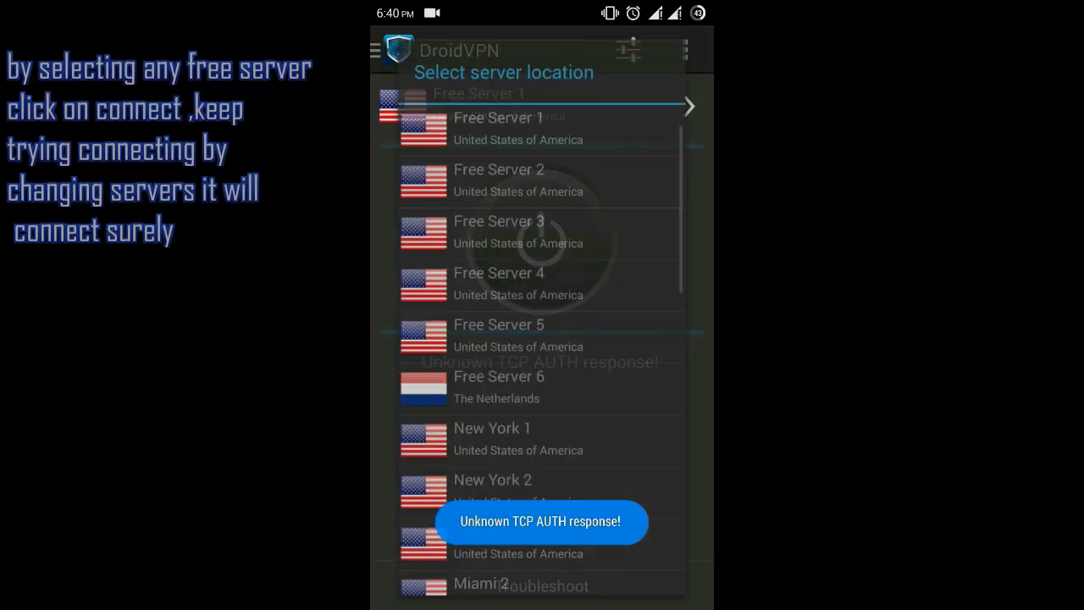
left_click(542, 180)
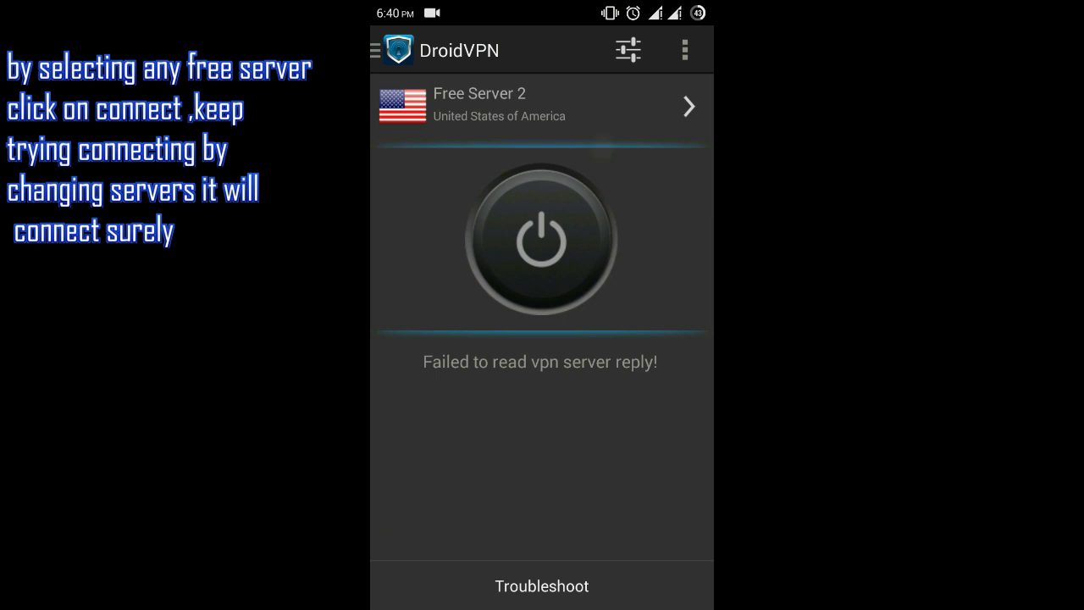
left_click(542, 240)
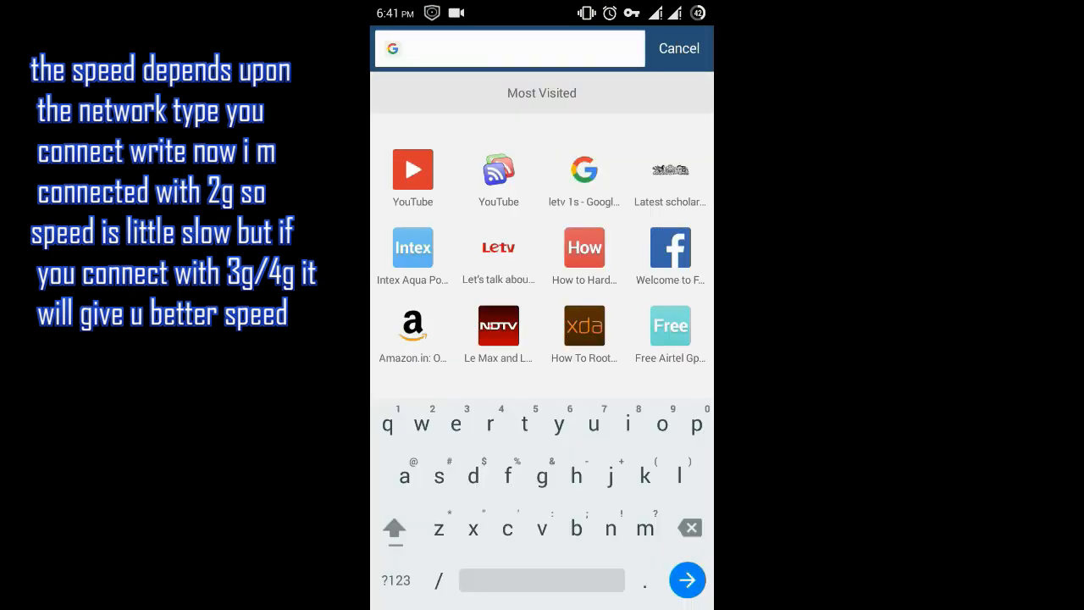
Step: Search for 'tech choice' from the UC Browser address bar
type("tech")
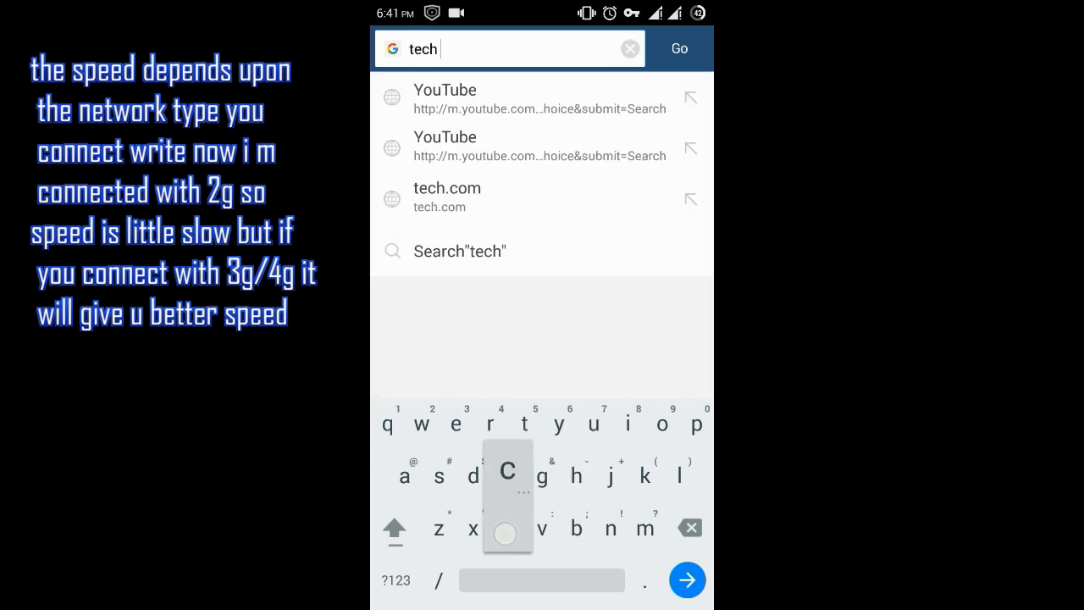
type("choice")
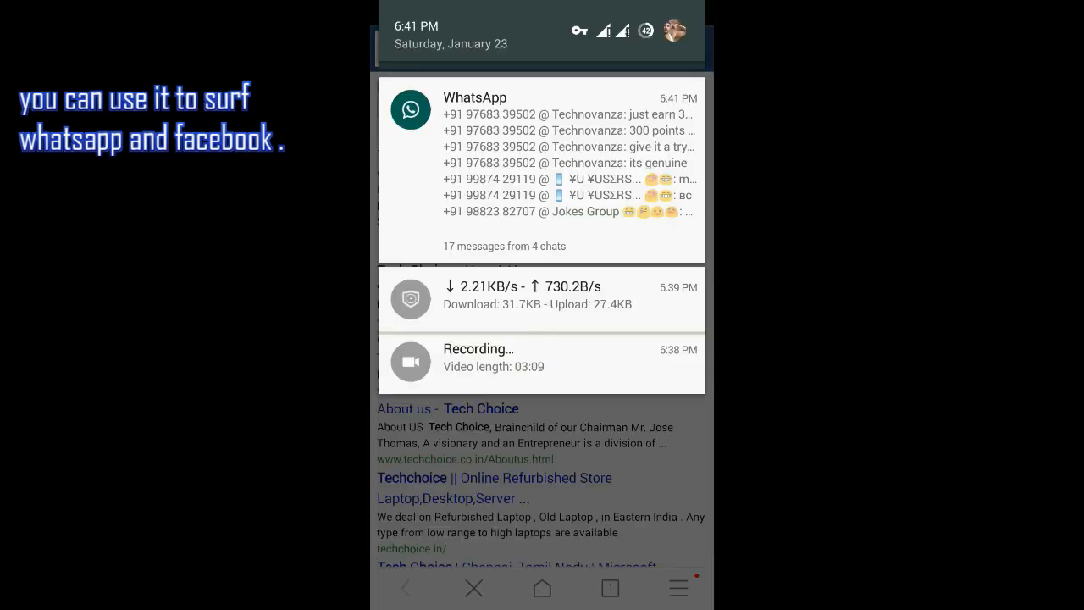
Step: Open the WhatsApp notification and scroll the chats list of new messages
left_click(541, 169)
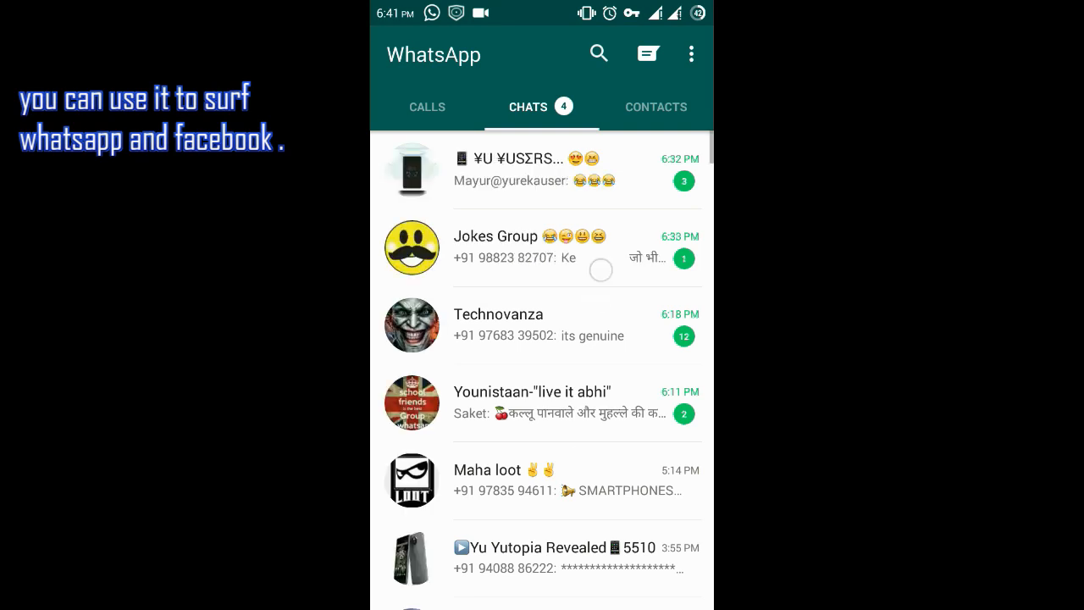
scroll("down", 3)
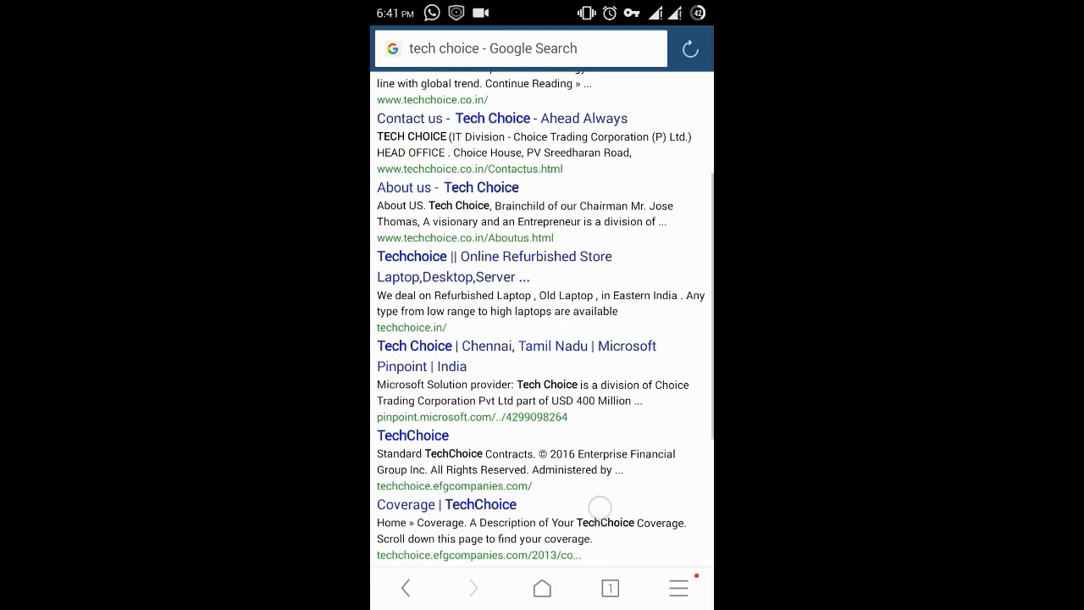
Step: Scroll through the Tech Choice results to related searches and back up
scroll("down", 3)
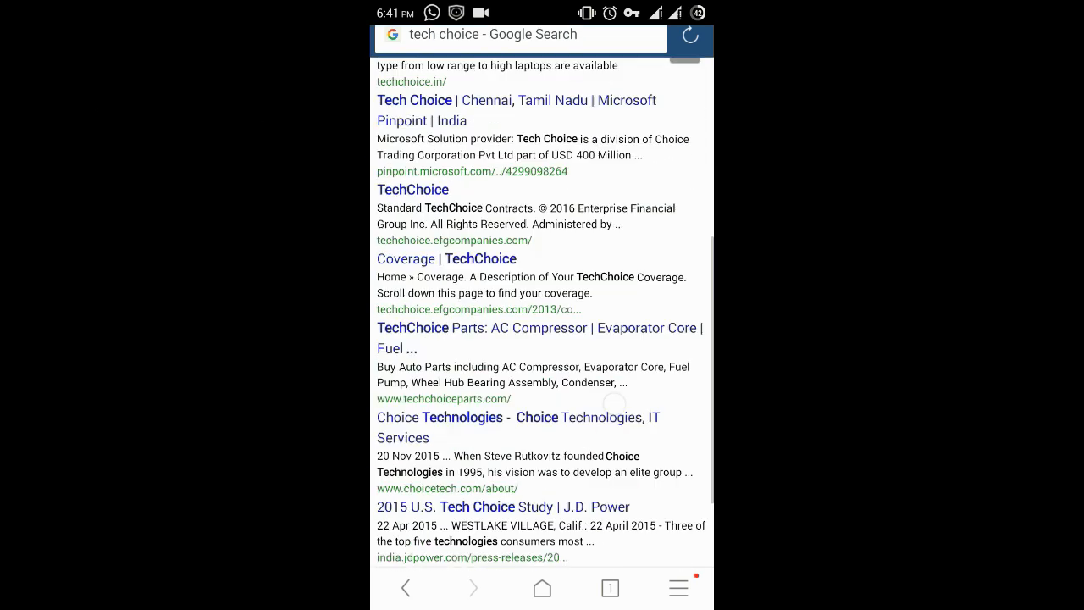
scroll("down", 3)
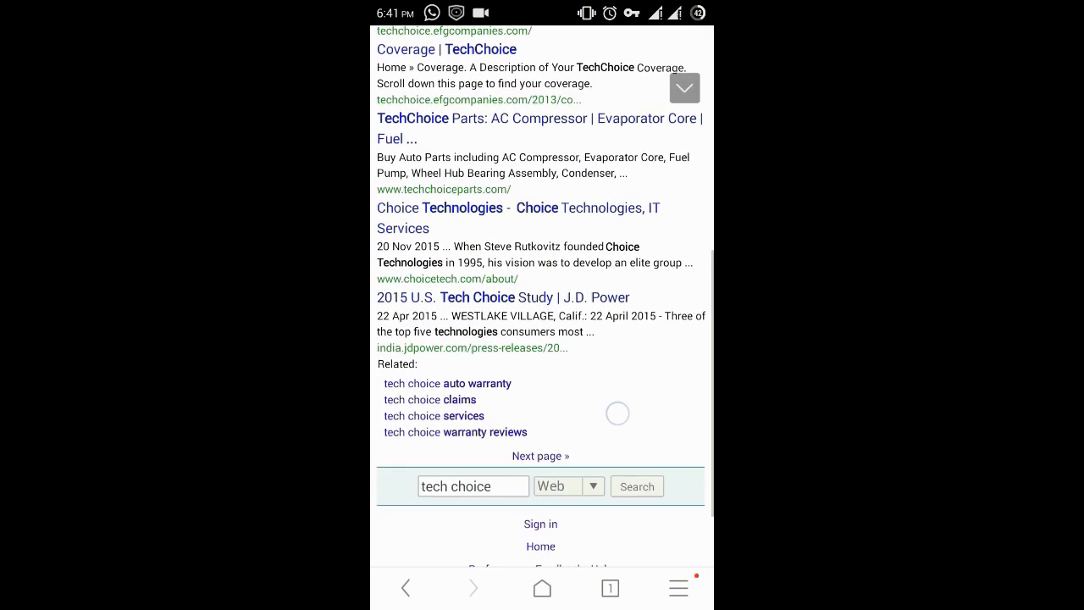
scroll("up", 3)
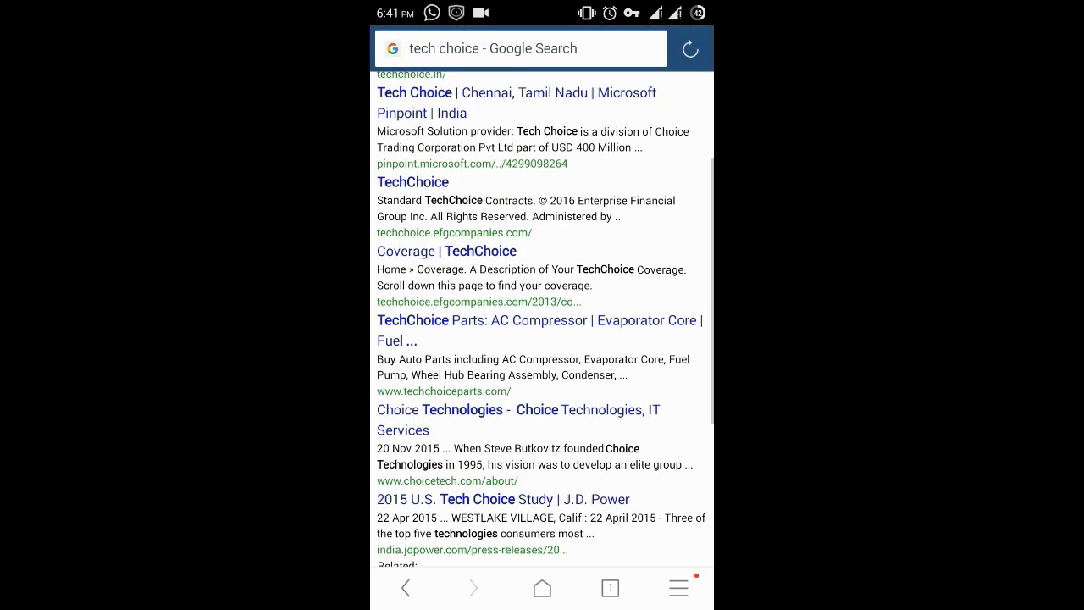